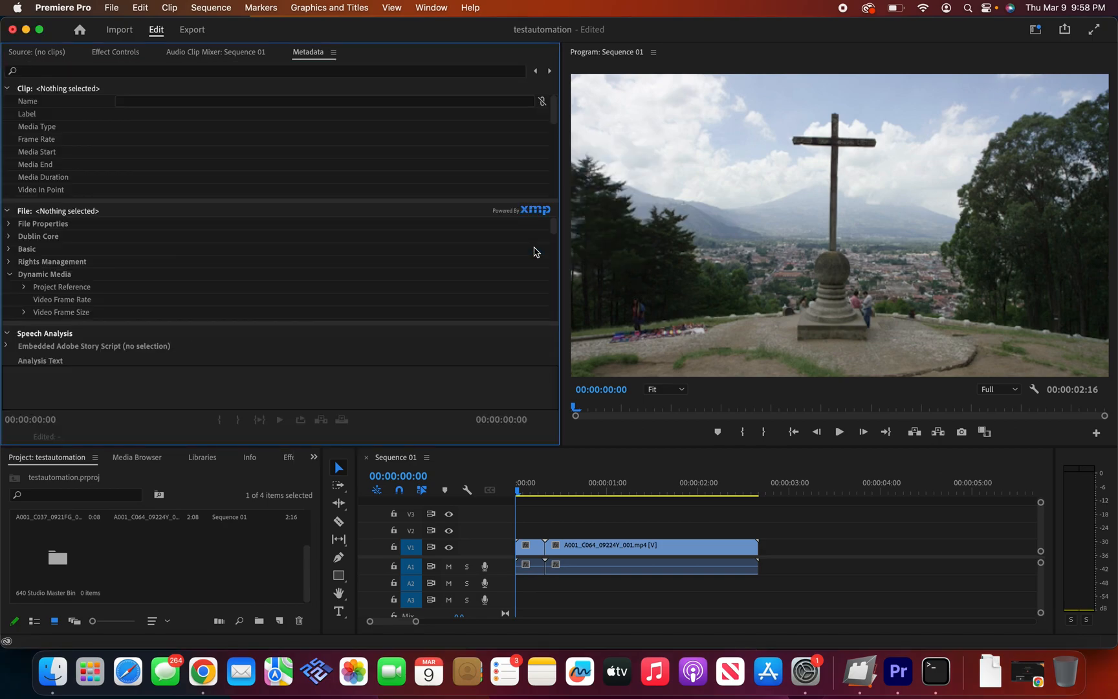
Step: Show the 640 Studio Extension panel from the Window > Extensions menu
{"action": "left_click", "coordinate": [431, 7]}
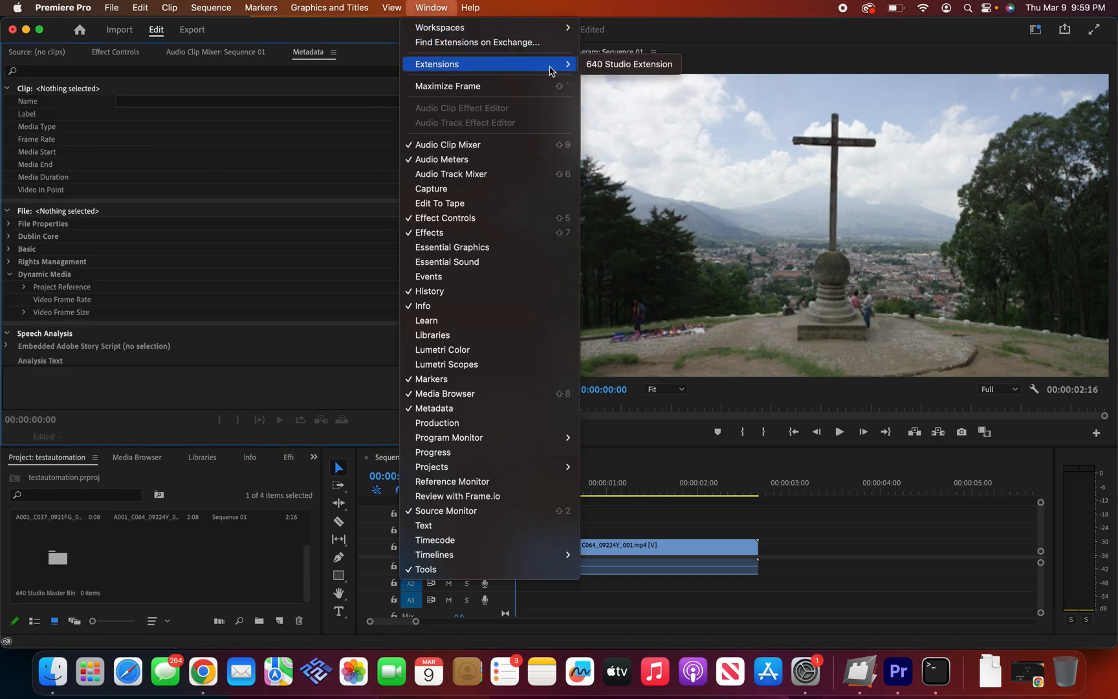
{"action": "left_click", "coordinate": [627, 64]}
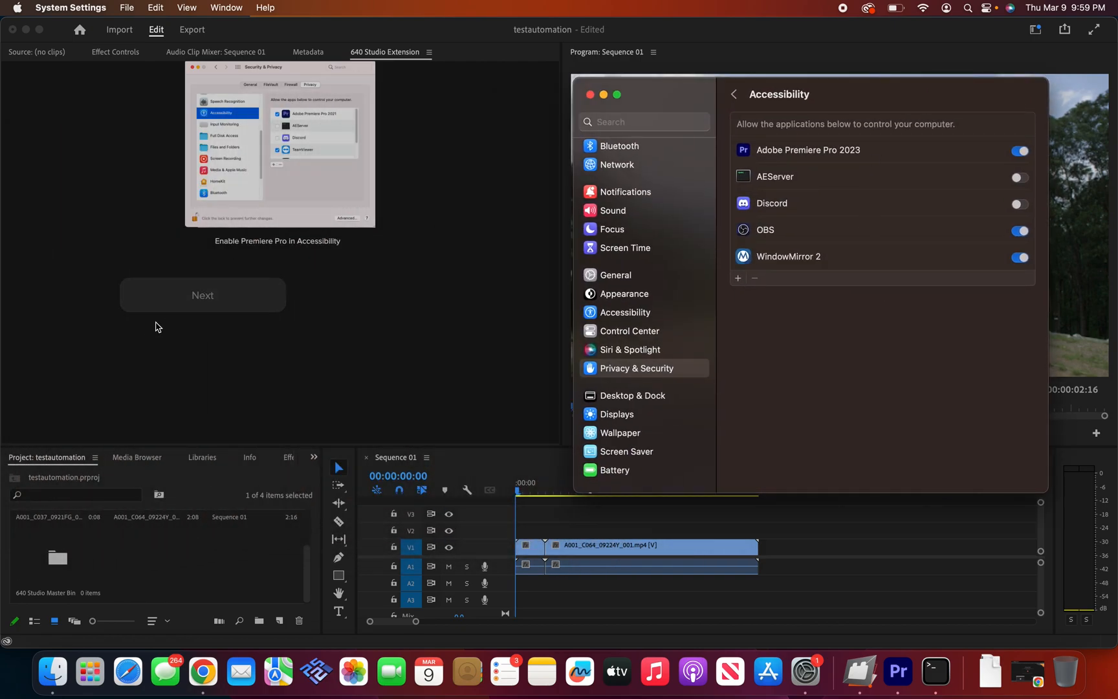
Step: Advance the extension walkthrough through Next and Finish to reach the Automation permissions step
{"action": "left_click", "coordinate": [201, 295]}
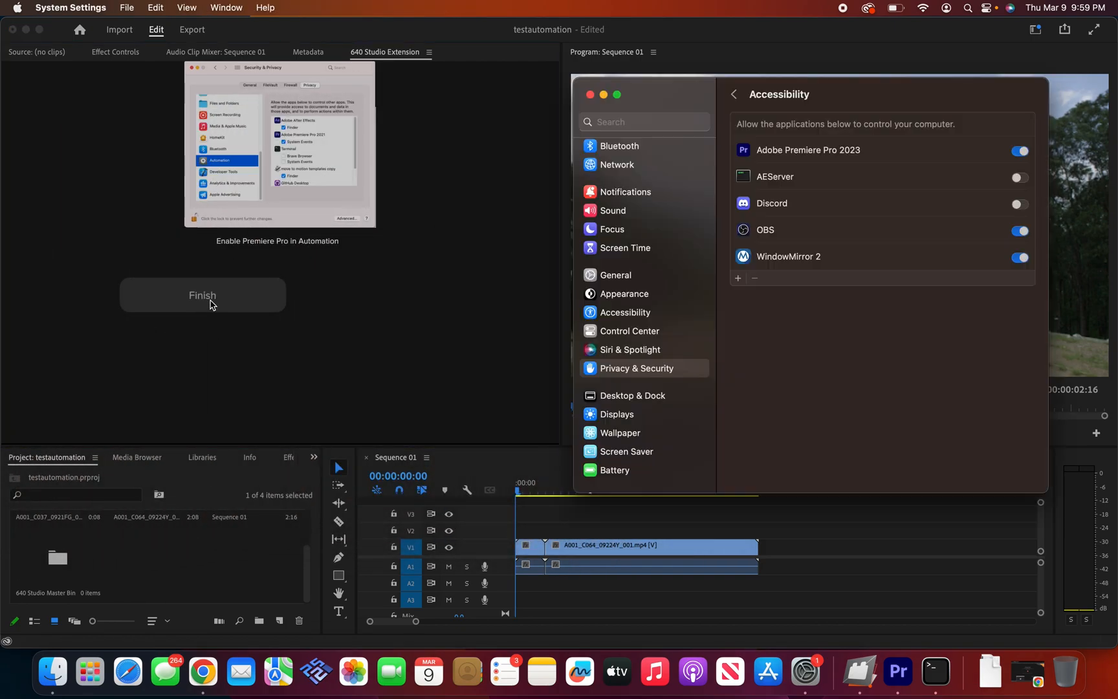
{"action": "left_click", "coordinate": [734, 94]}
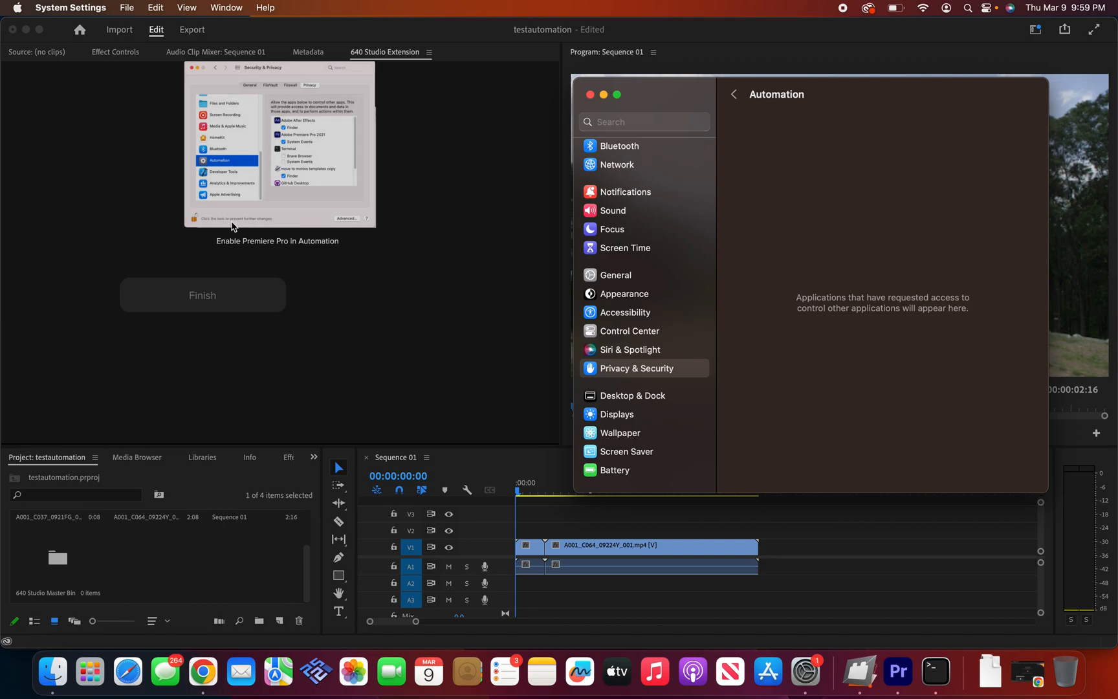
{"action": "mouse_move", "coordinate": [228, 229]}
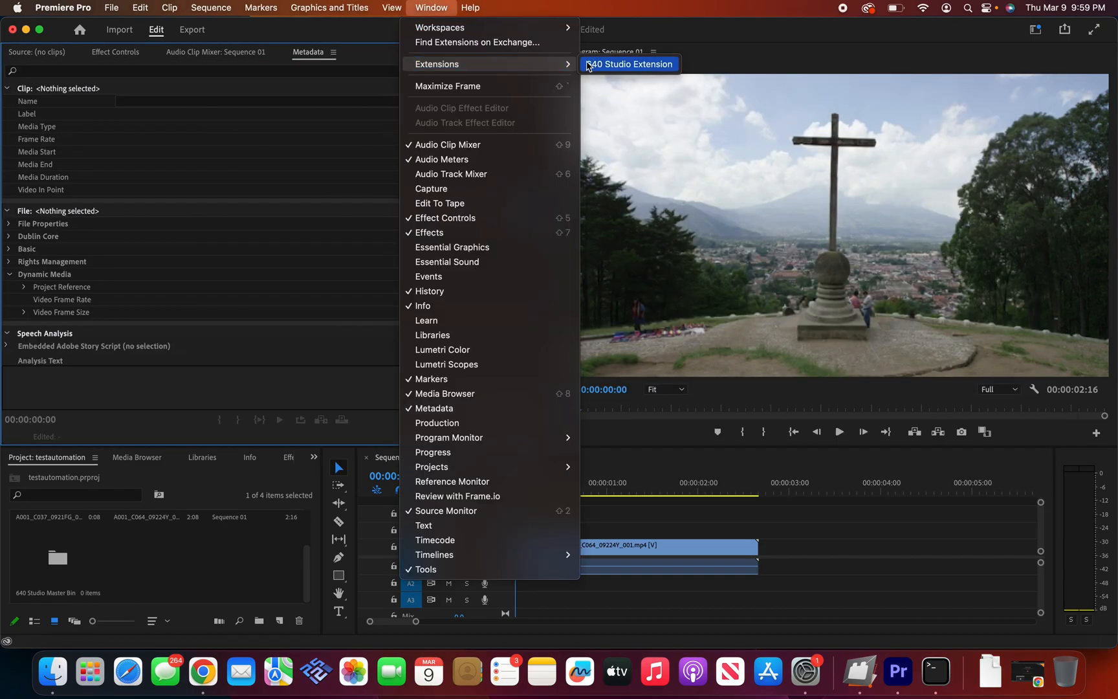
Step: Log in to the reopened extension, show Motion Graphics presets and activate the Sequence 01 timeline
{"action": "left_click", "coordinate": [629, 65]}
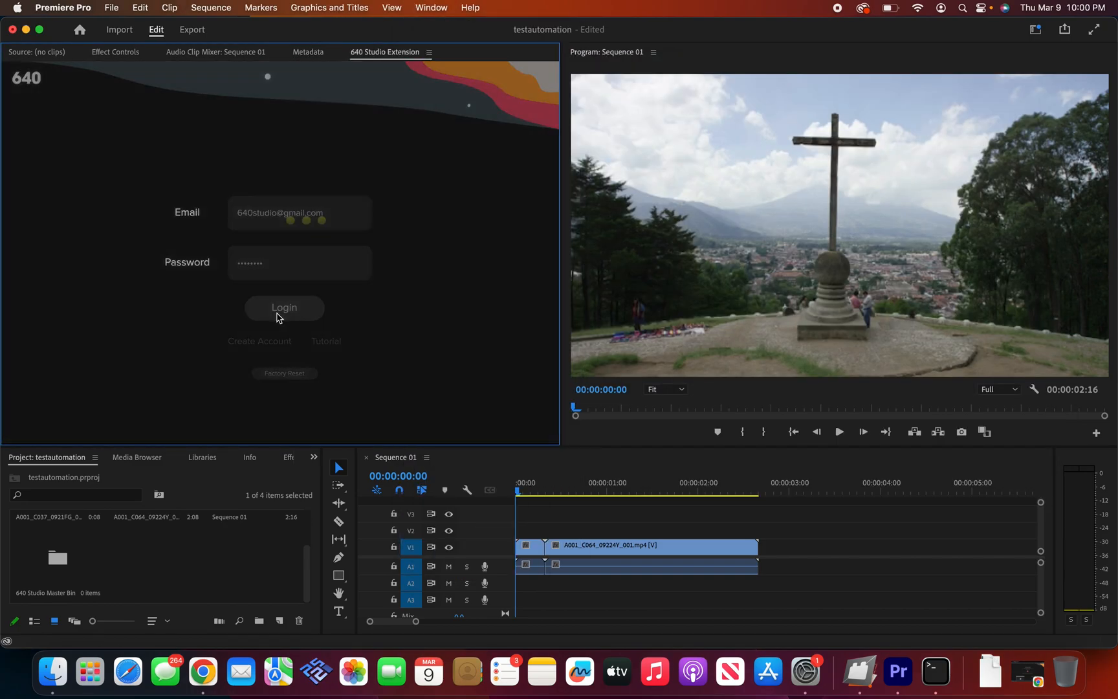
{"action": "left_click", "coordinate": [283, 307]}
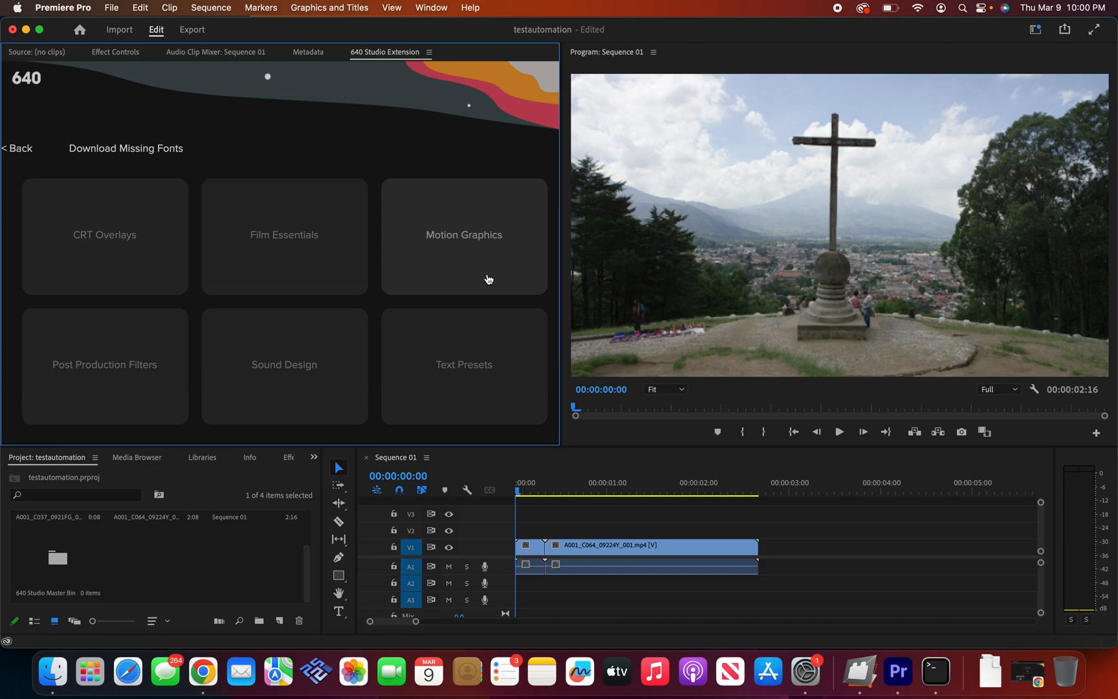
{"action": "left_click", "coordinate": [463, 235]}
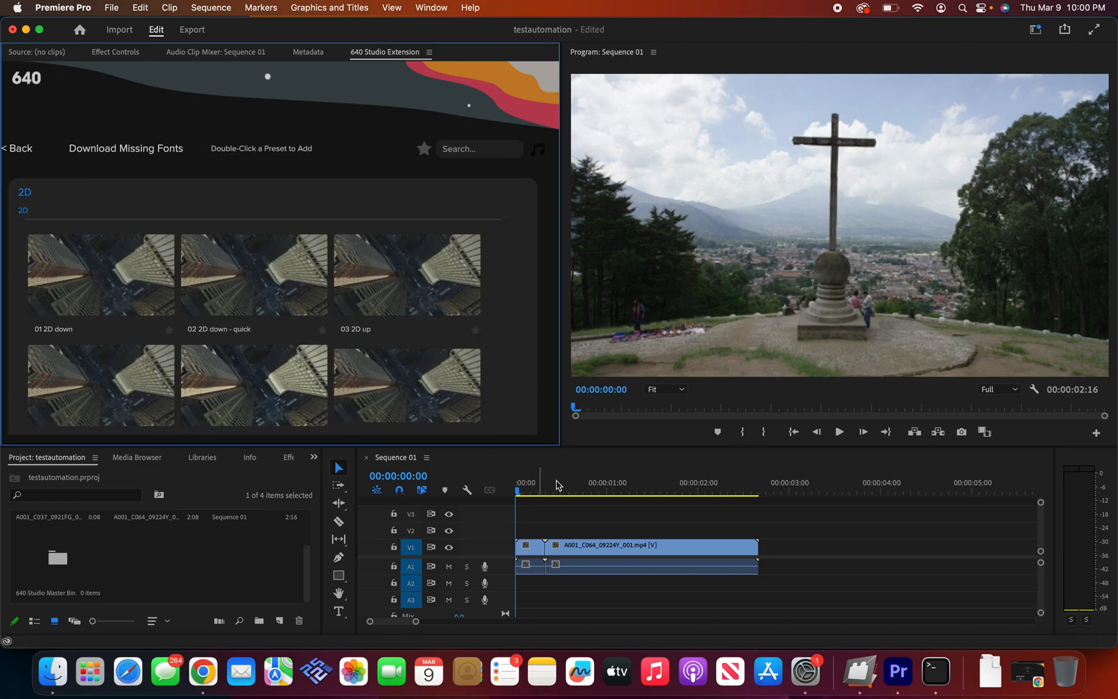
{"action": "left_click", "coordinate": [543, 481]}
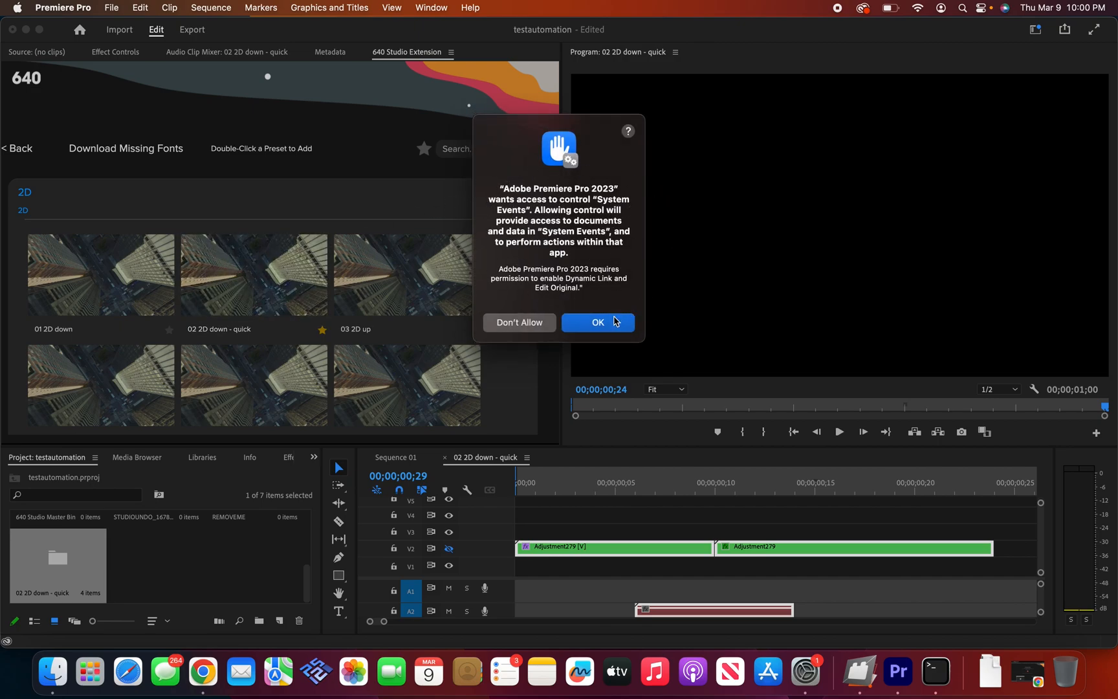
{"action": "mouse_move", "coordinate": [602, 328]}
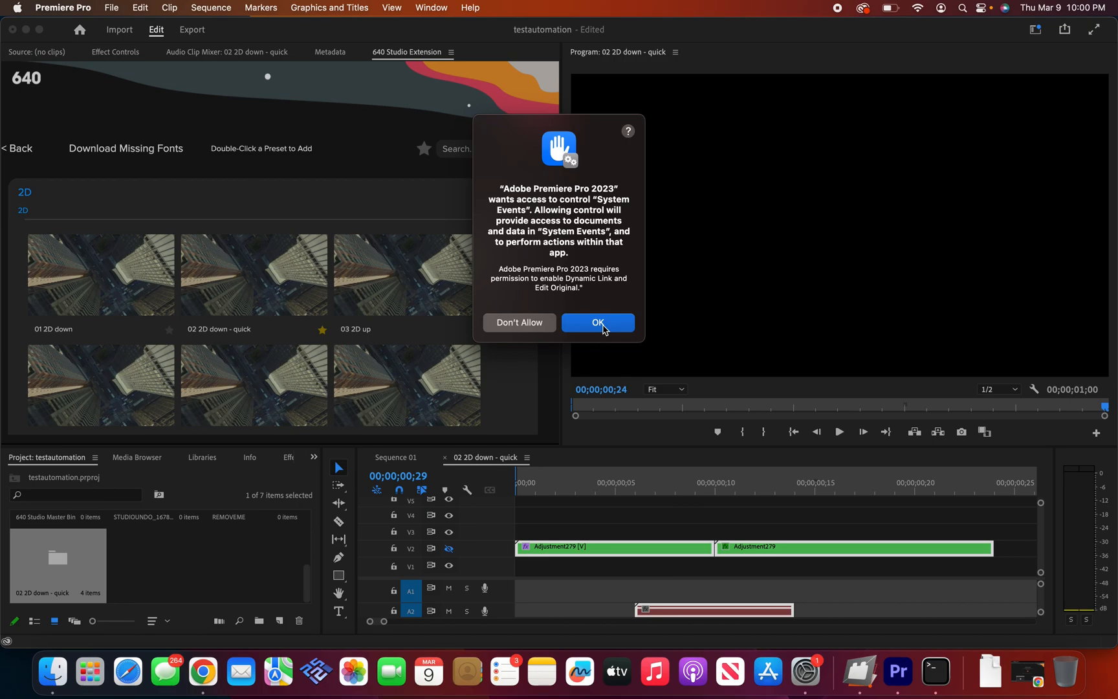
Step: Allow Premiere Pro to control System Events so the 02 2D down - quick transition lands in Sequence 01
{"action": "left_click", "coordinate": [598, 322]}
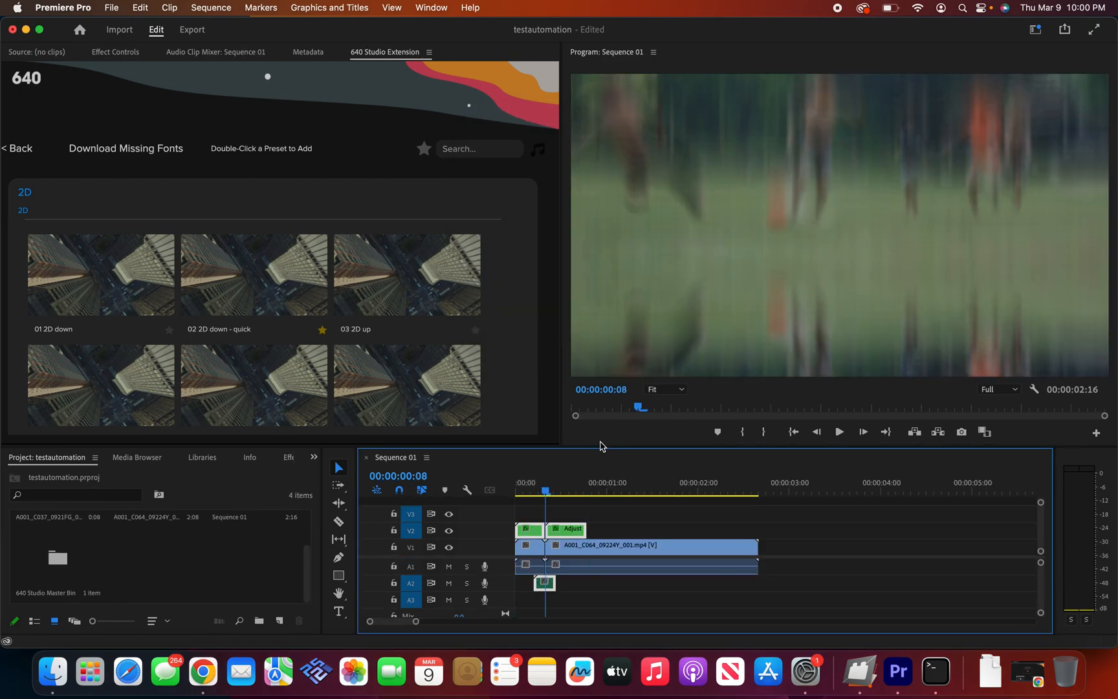
{"action": "left_click", "coordinate": [531, 490]}
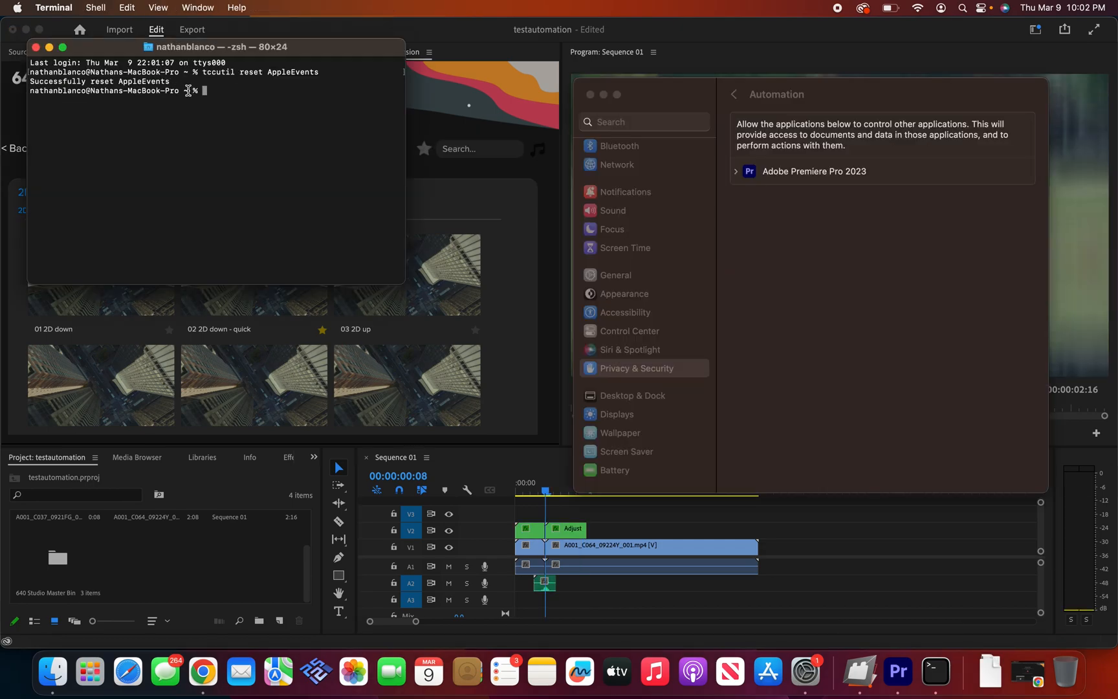
Step: Run tccutil reset AppleEvents in Terminal to clear automation permissions
{"action": "type", "text": "tccutil reset AppleEvents"}
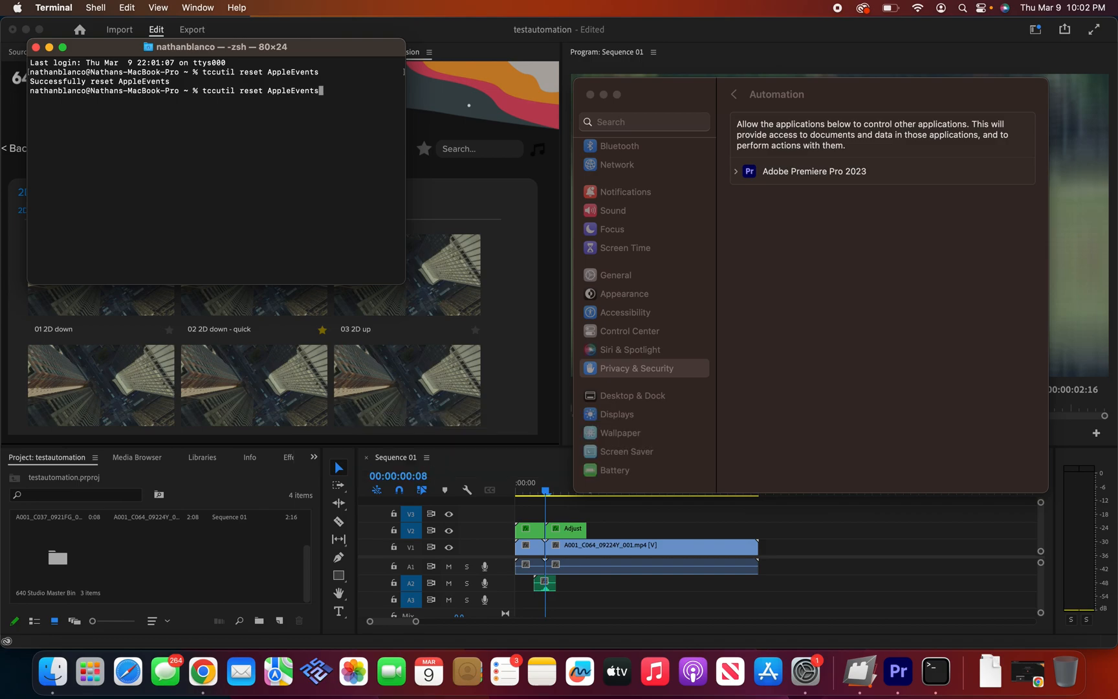
{"action": "key", "text": "Return"}
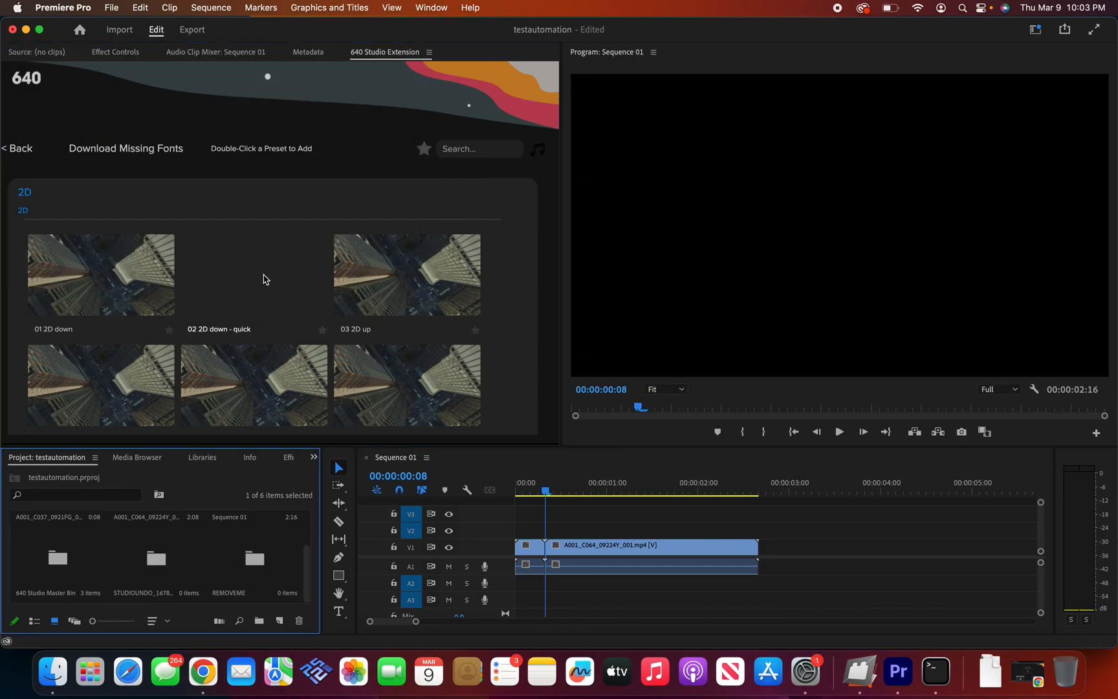
Step: Reapply the 02 2D down - quick preset and confirm the System Events permission prompt with OK
{"action": "double_click", "coordinate": [253, 275]}
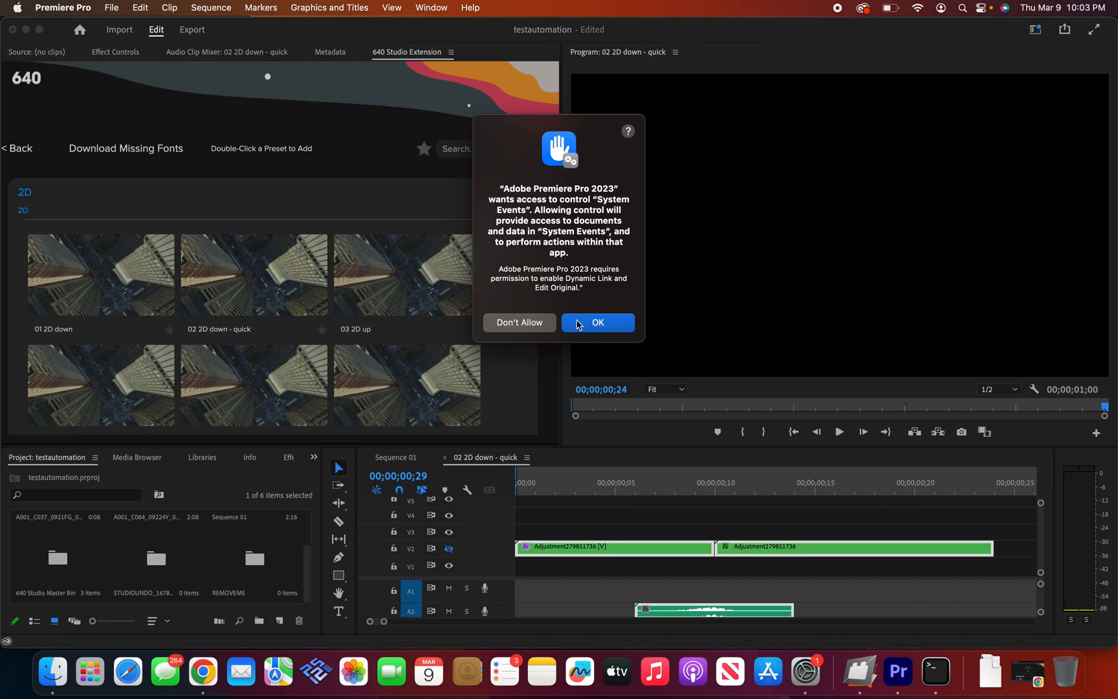
{"action": "left_click", "coordinate": [598, 322]}
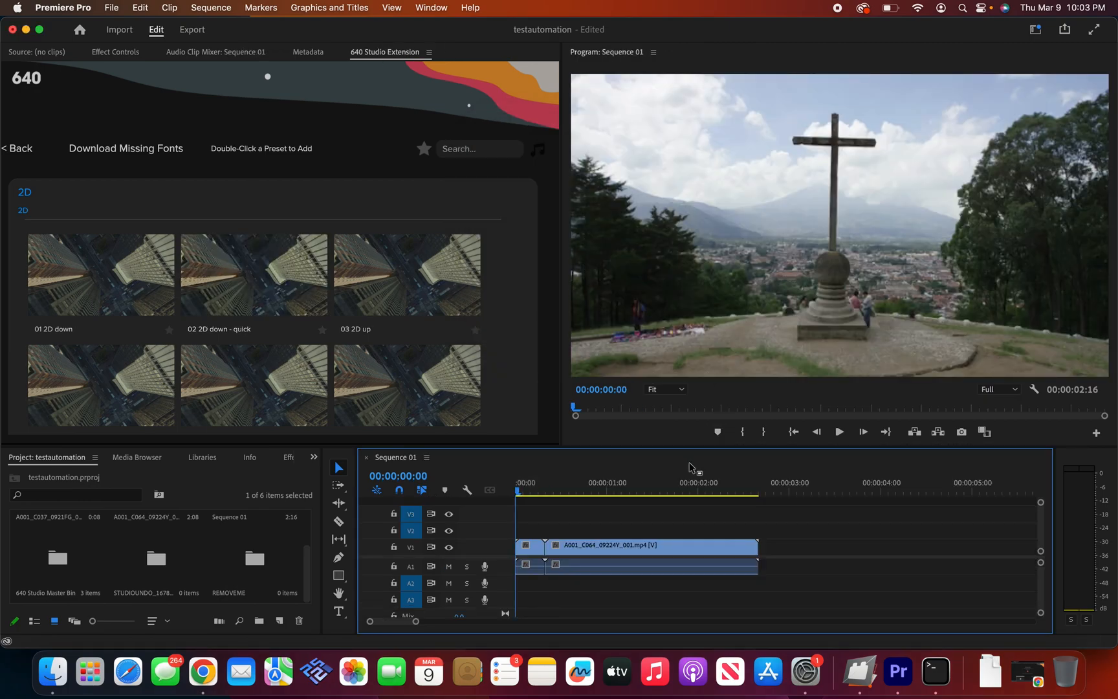